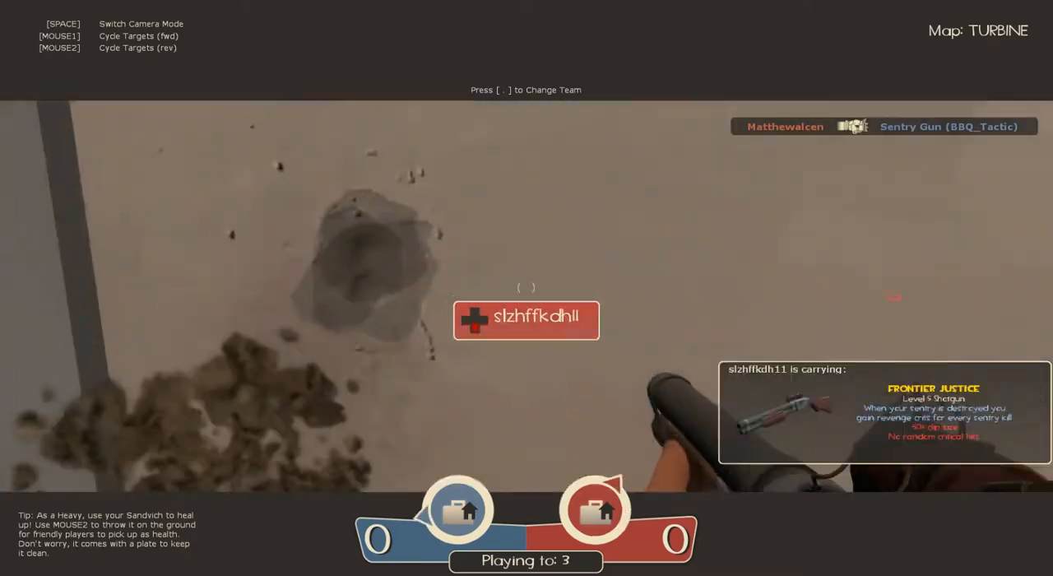
{"action": "key", "text": "tab"}
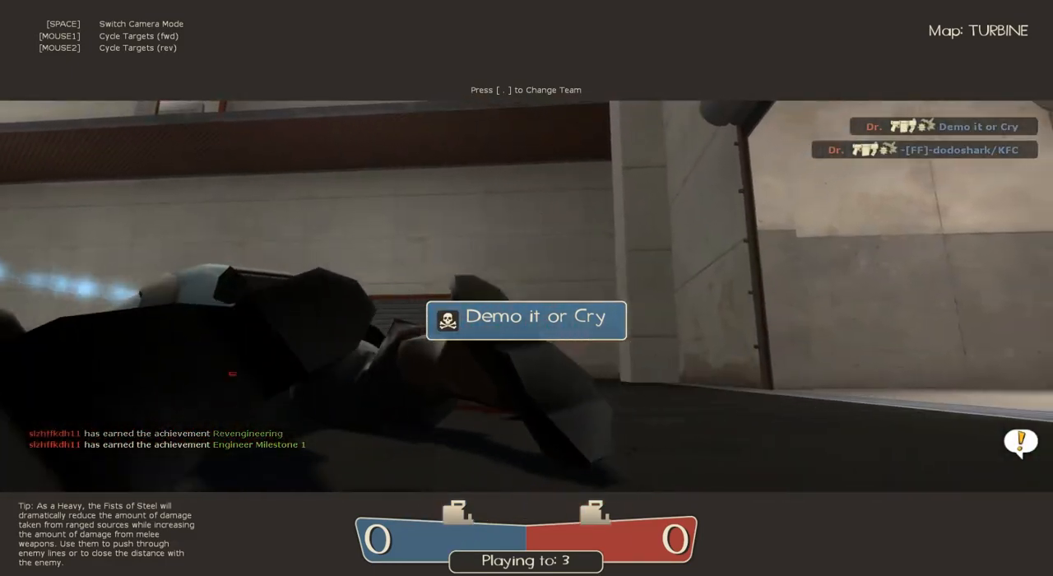
{"action": "left_click", "coordinate": [60, 36]}
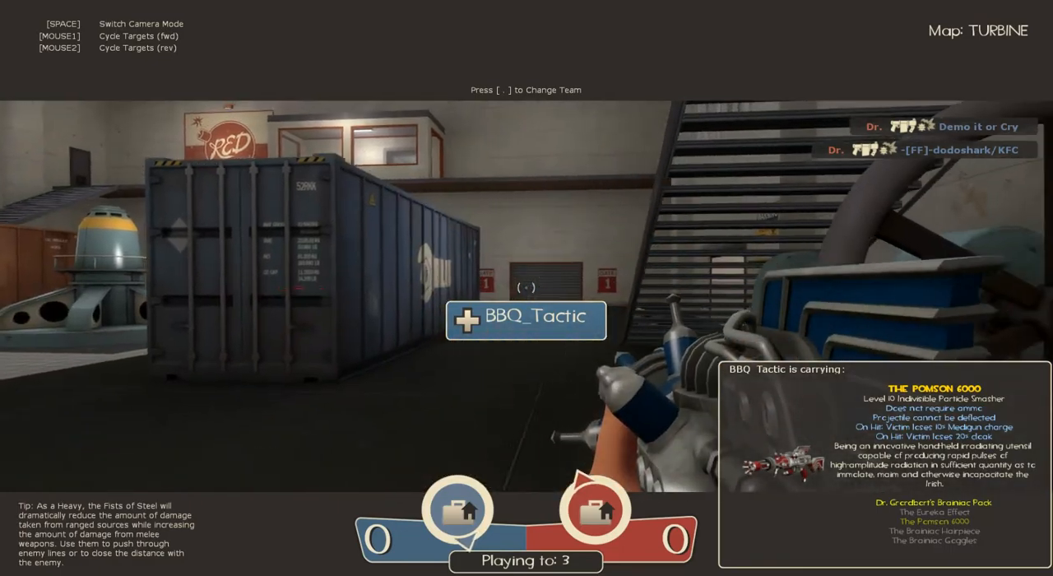